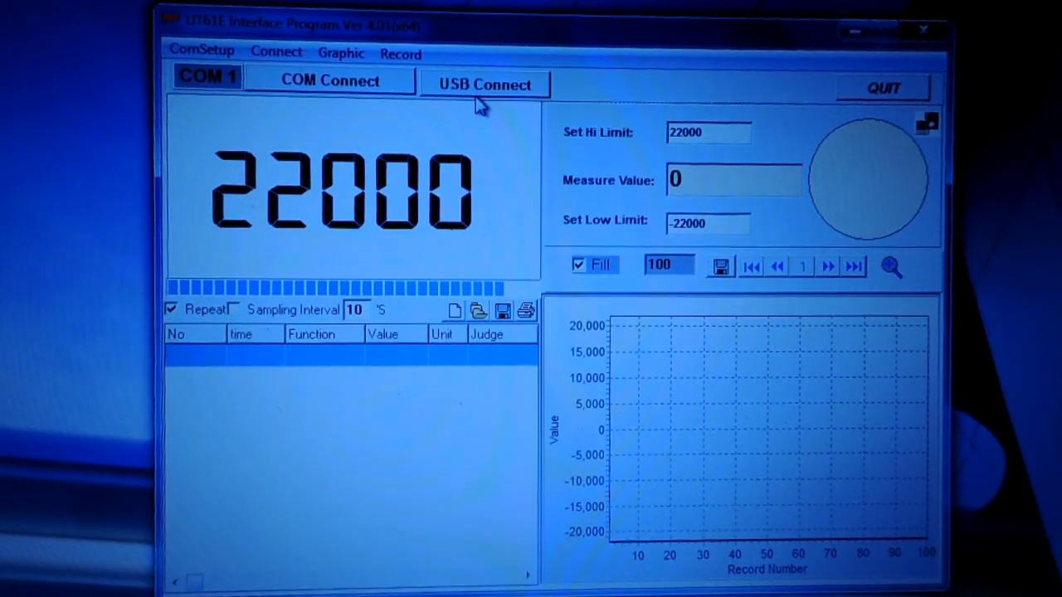
Connect to the UT61E meter over USB so live DC voltage readings start logging as Pass
click(485, 84)
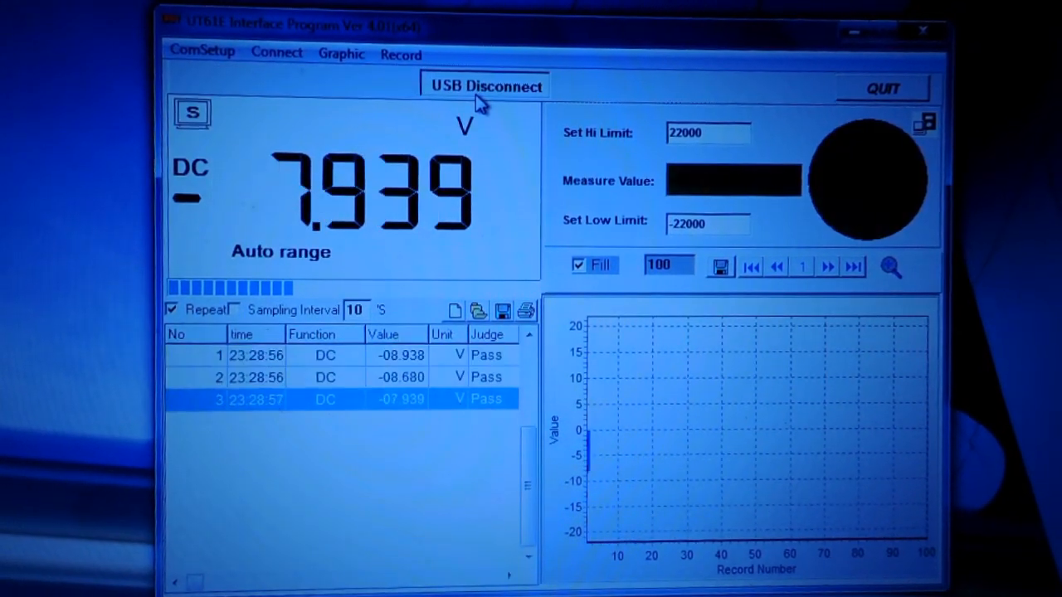